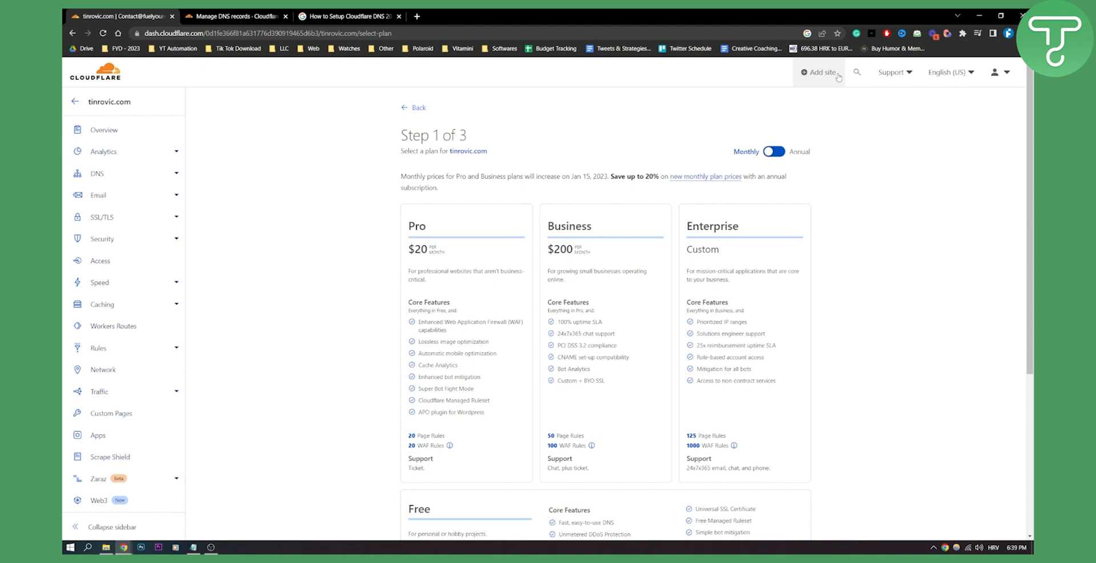
mouse_move(838, 76)
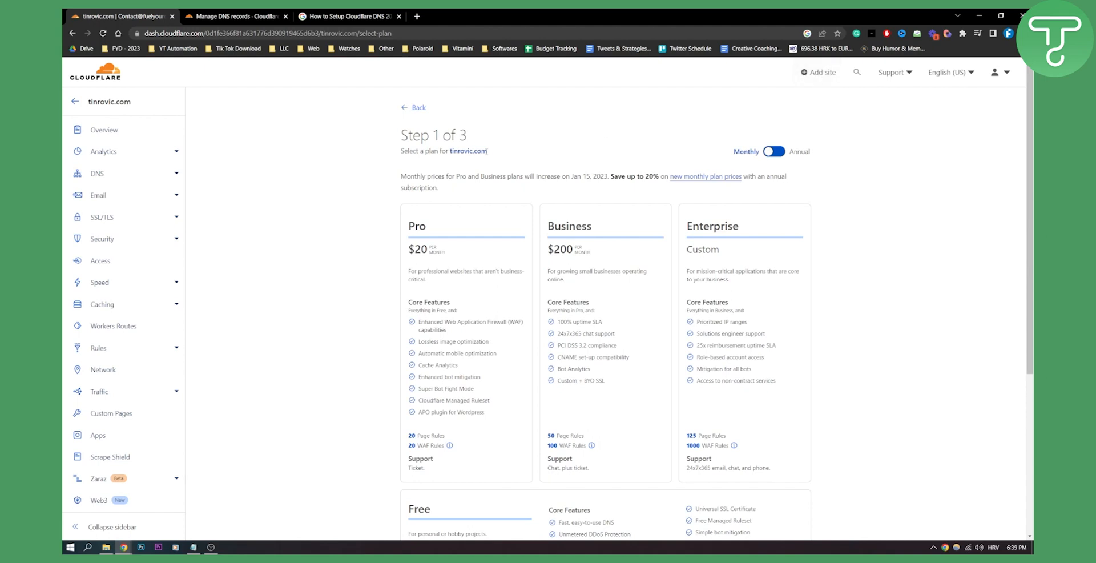
mouse_move(359, 235)
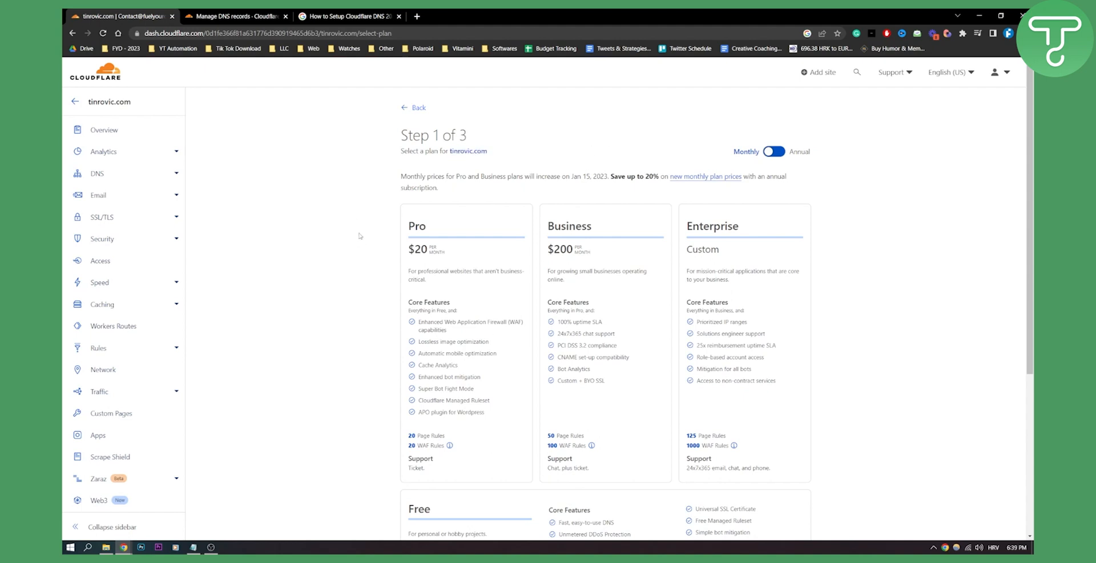
mouse_move(535, 144)
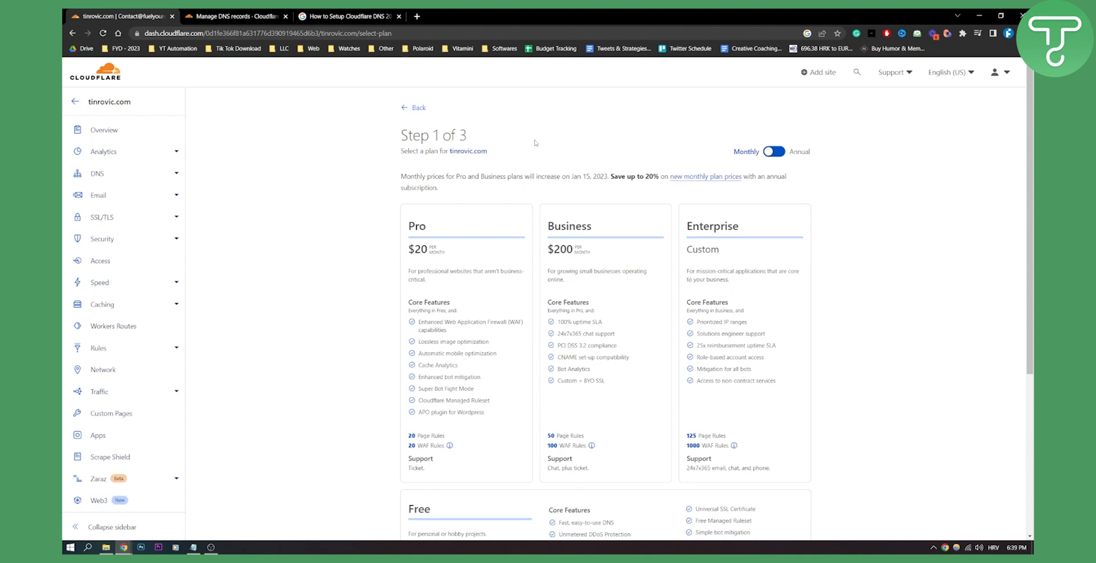
- Choose the Free plan card for tinrovic.com on the plan selection step
scroll("down", 3)
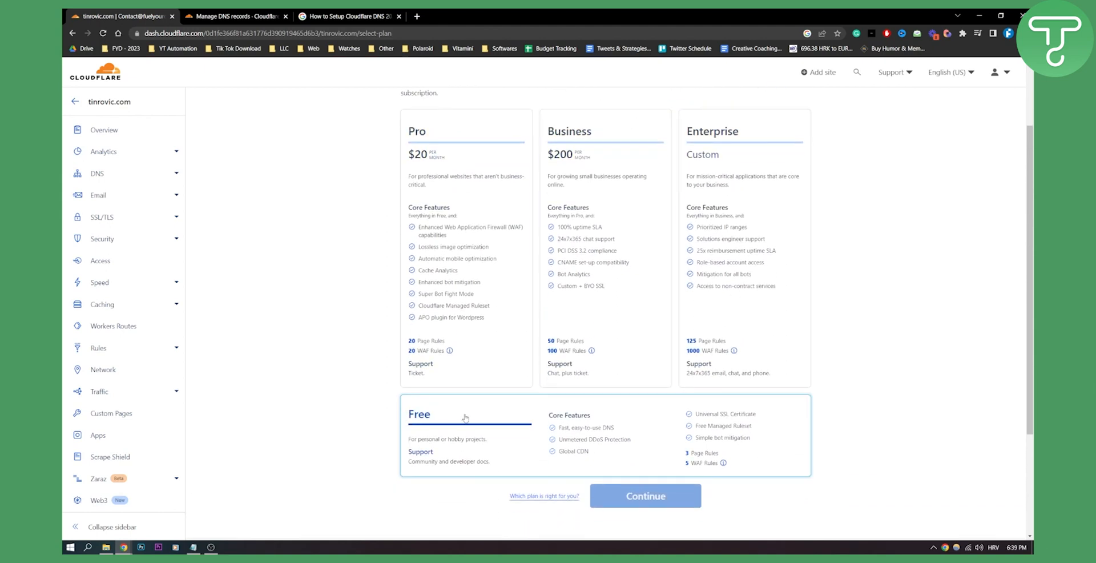
left_click(465, 418)
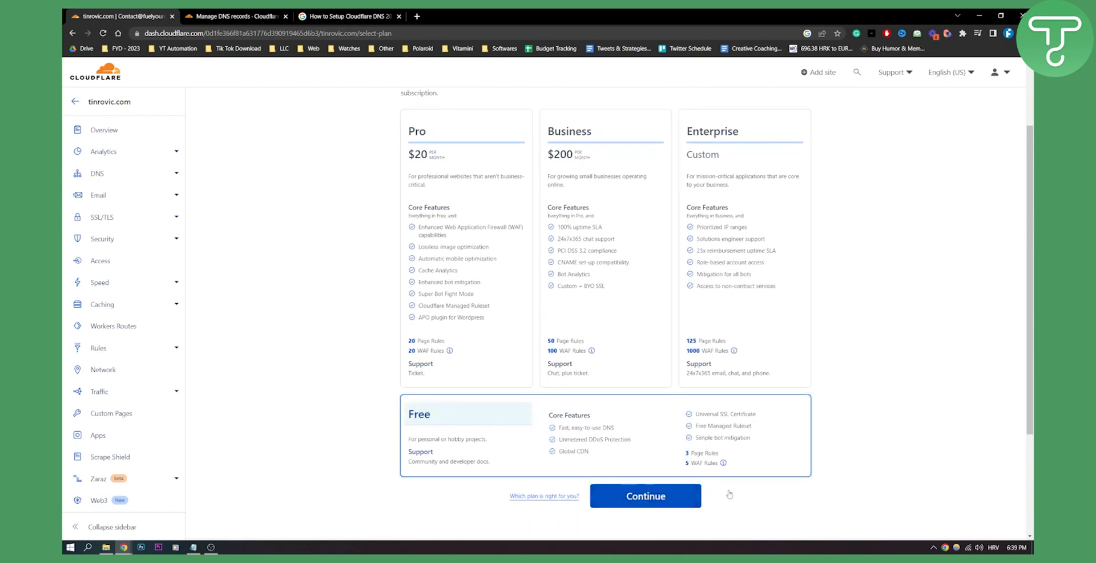
- Continue from plan selection to start the quick DNS scan of tinrovic.com
left_click(644, 495)
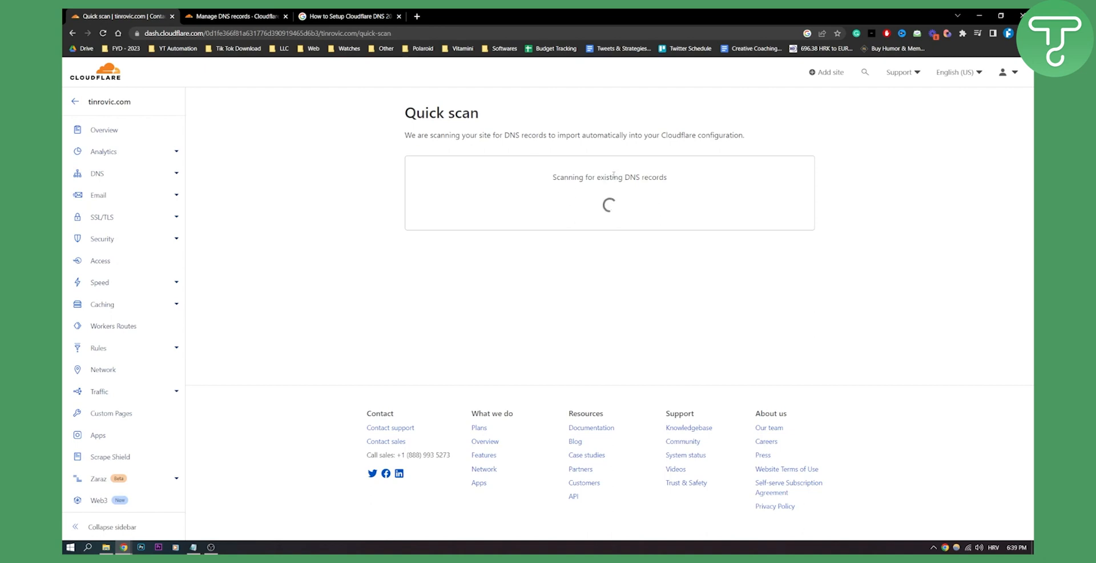
mouse_move(732, 196)
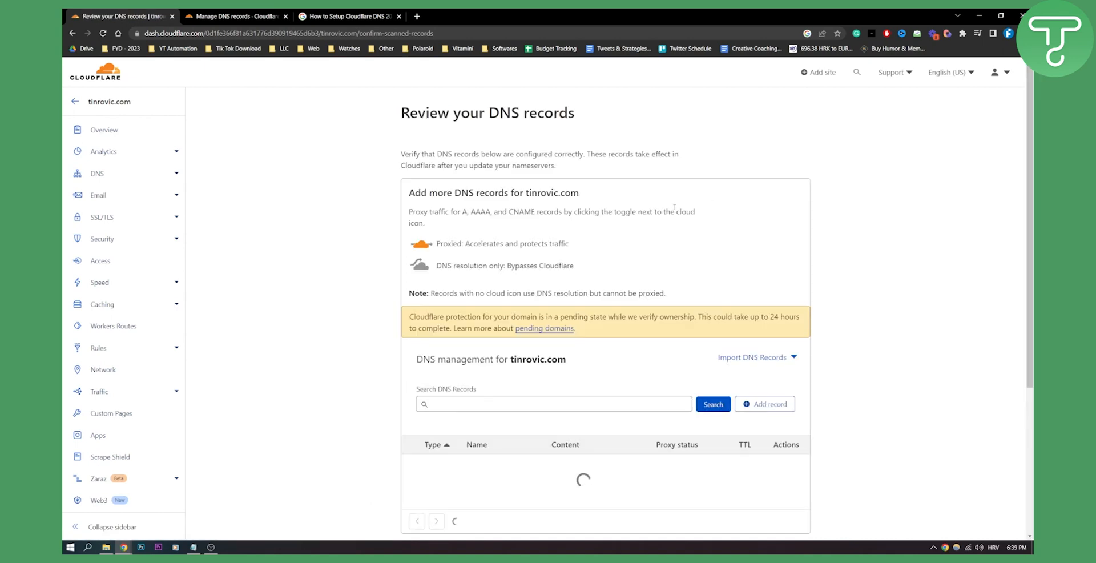
scroll("down", 3)
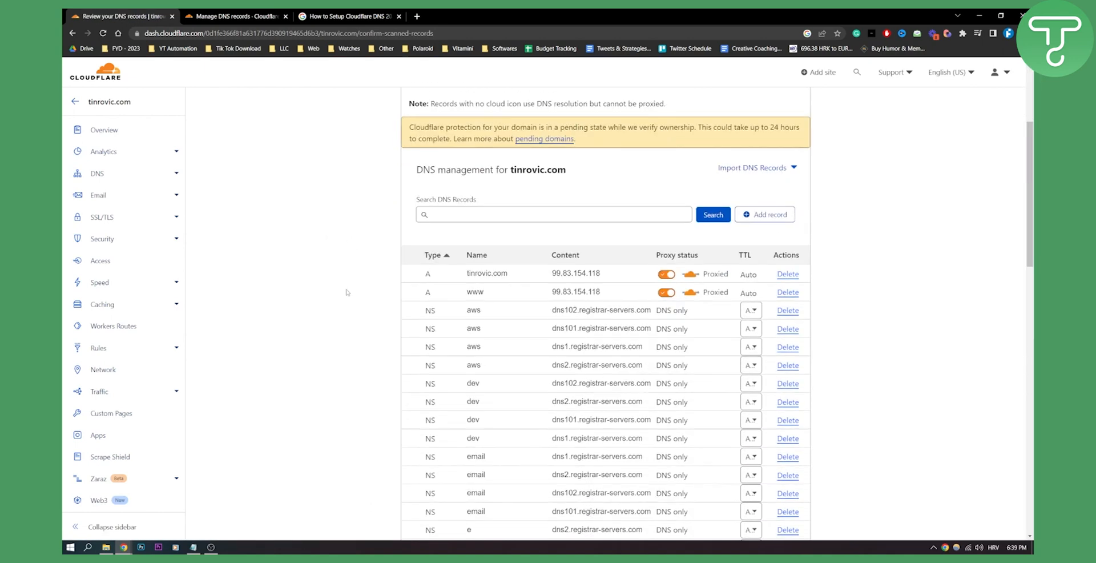
scroll("down", 3)
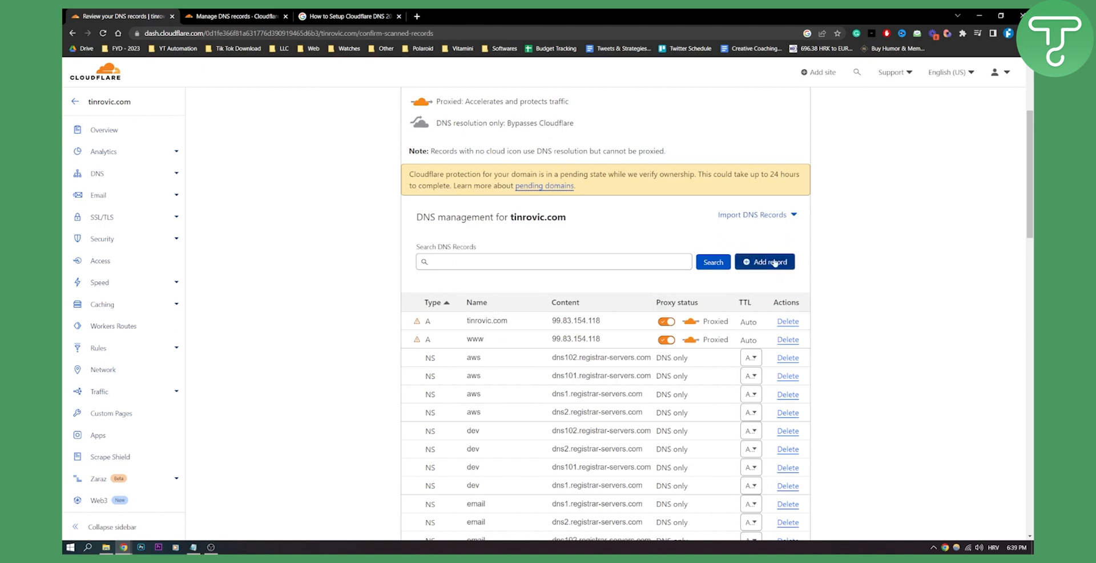
mouse_move(715, 240)
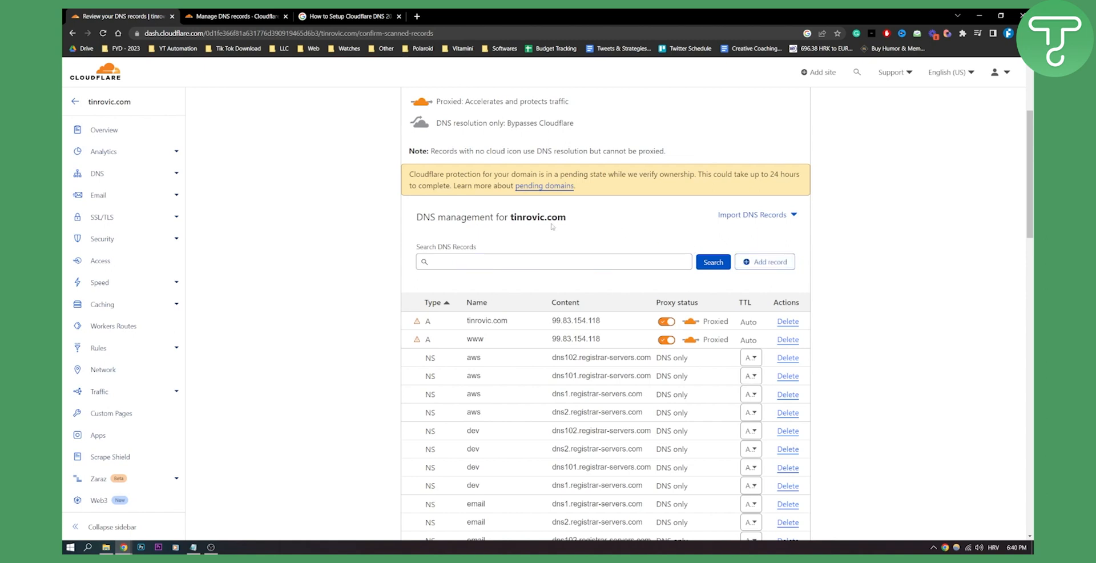
mouse_move(636, 223)
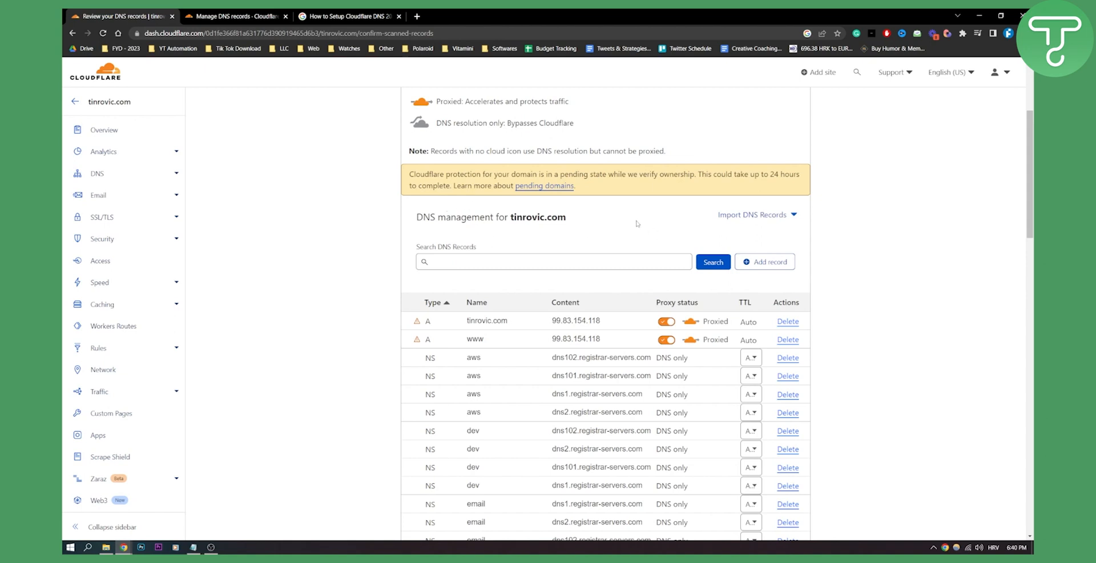
mouse_move(812, 309)
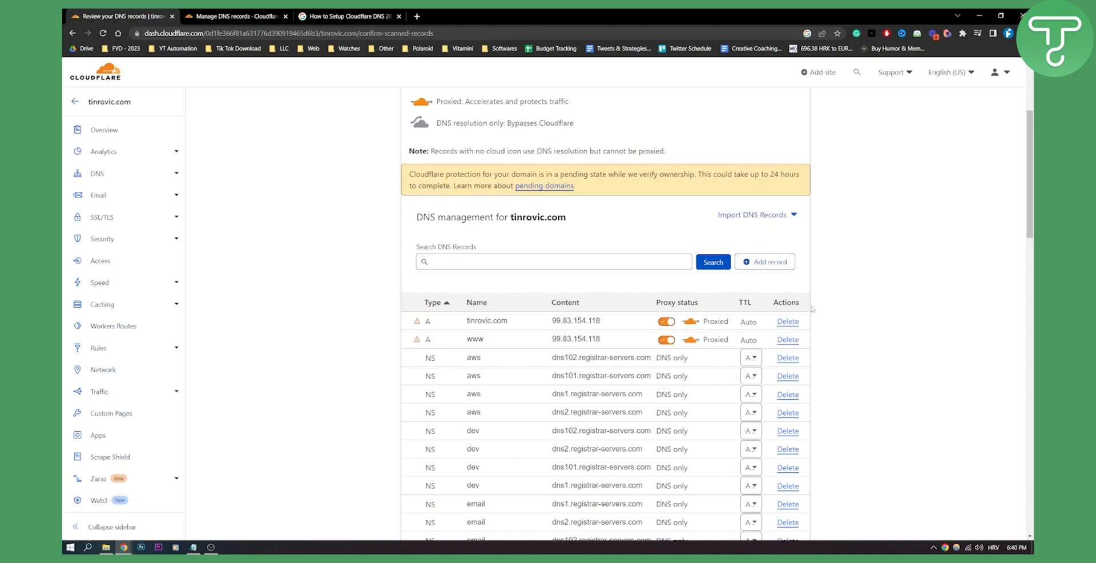
left_click(597, 319)
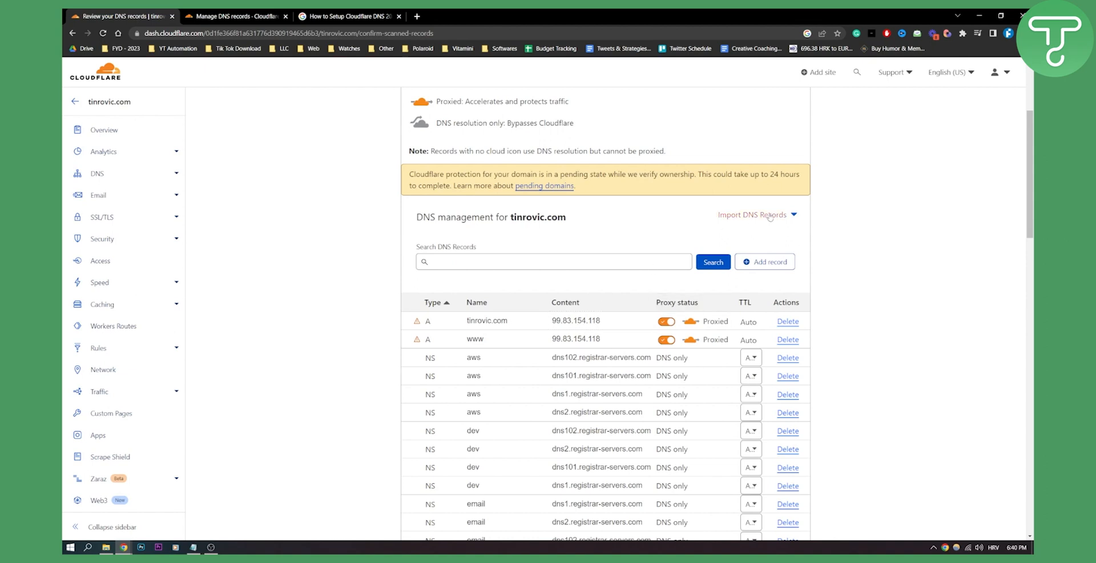
mouse_move(459, 183)
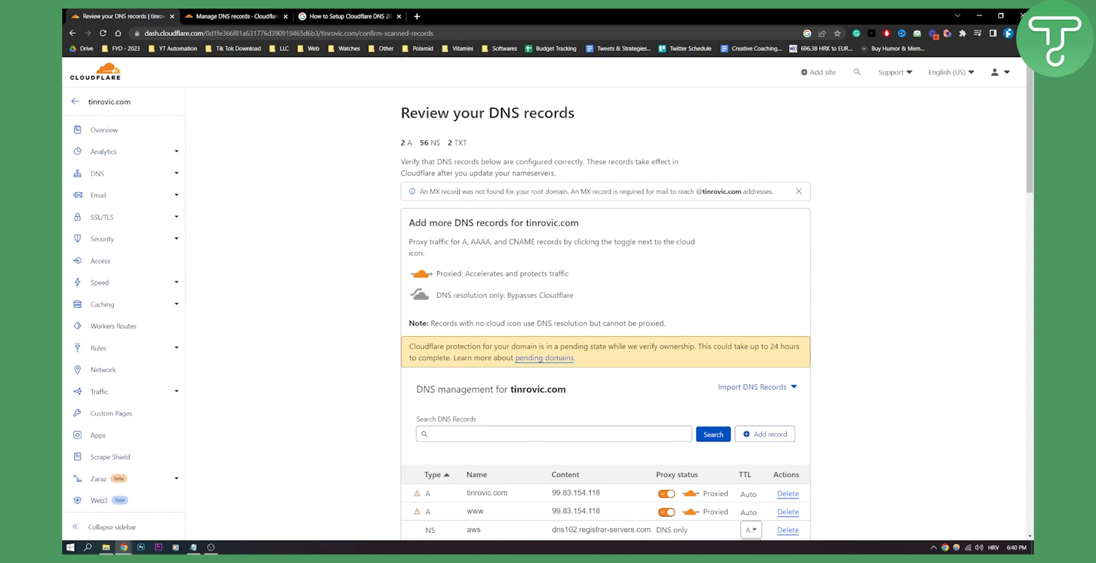
mouse_move(589, 191)
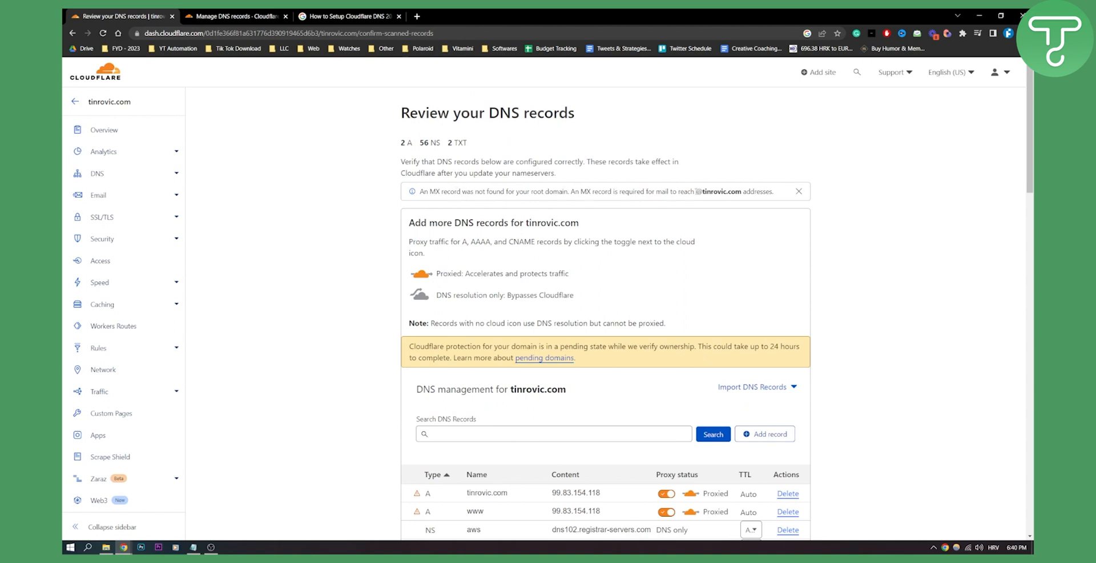
scroll("down", 3)
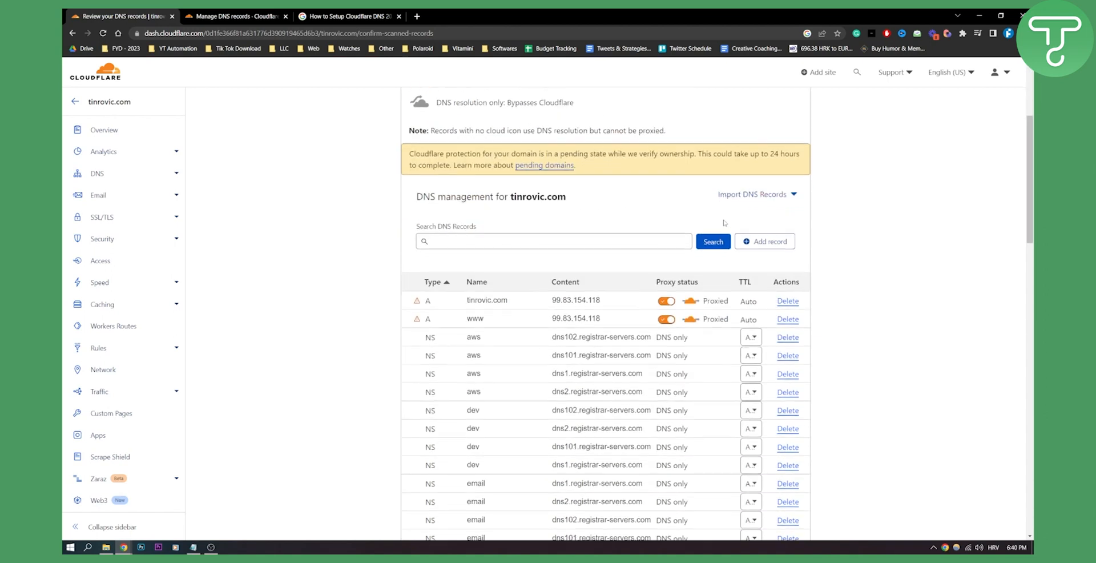
scroll("down", 3)
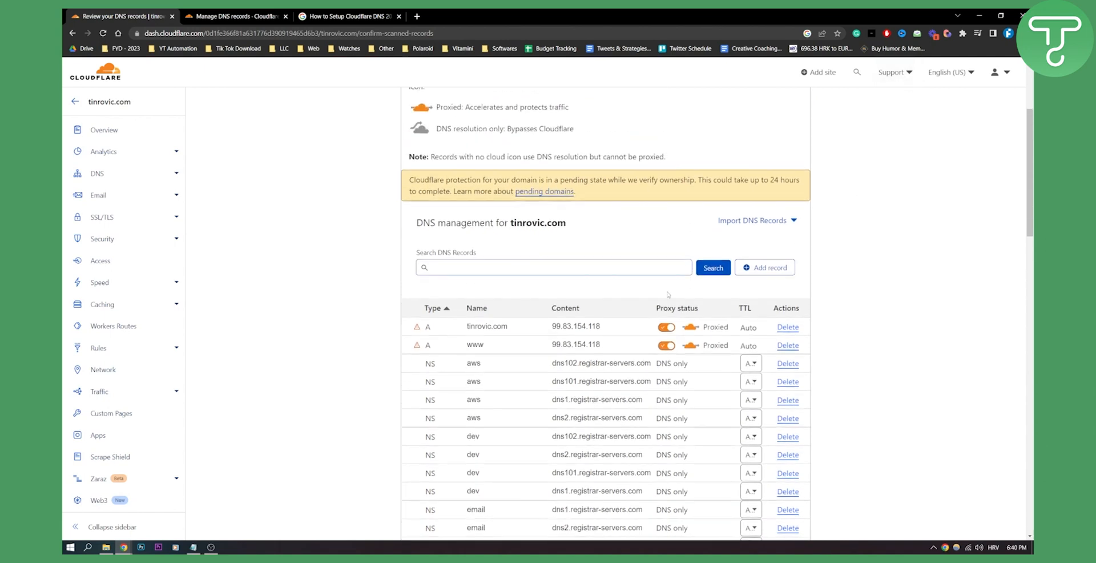
scroll("down", 3)
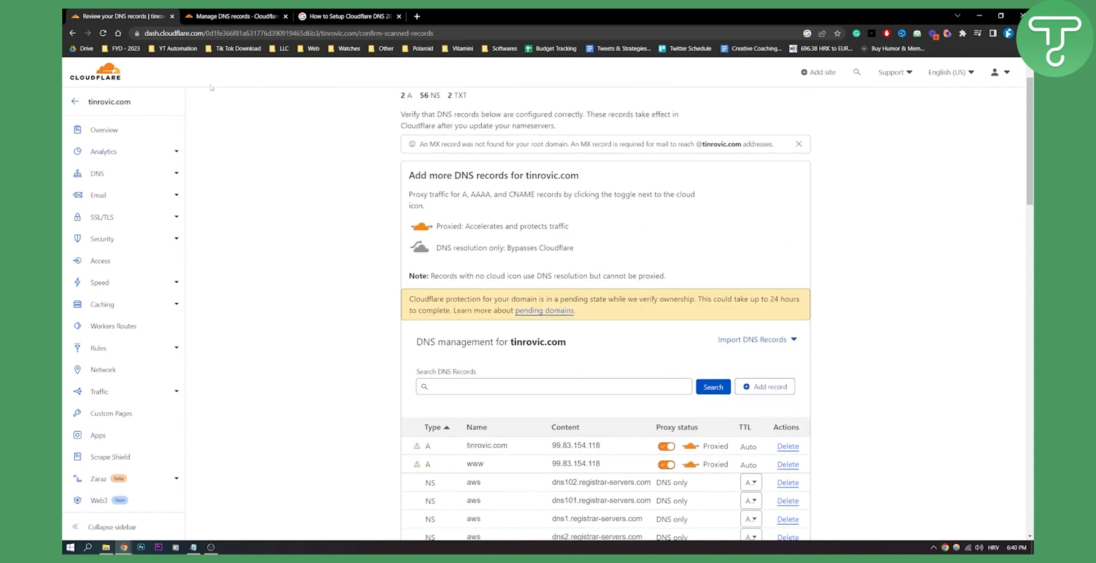
scroll("down", 3)
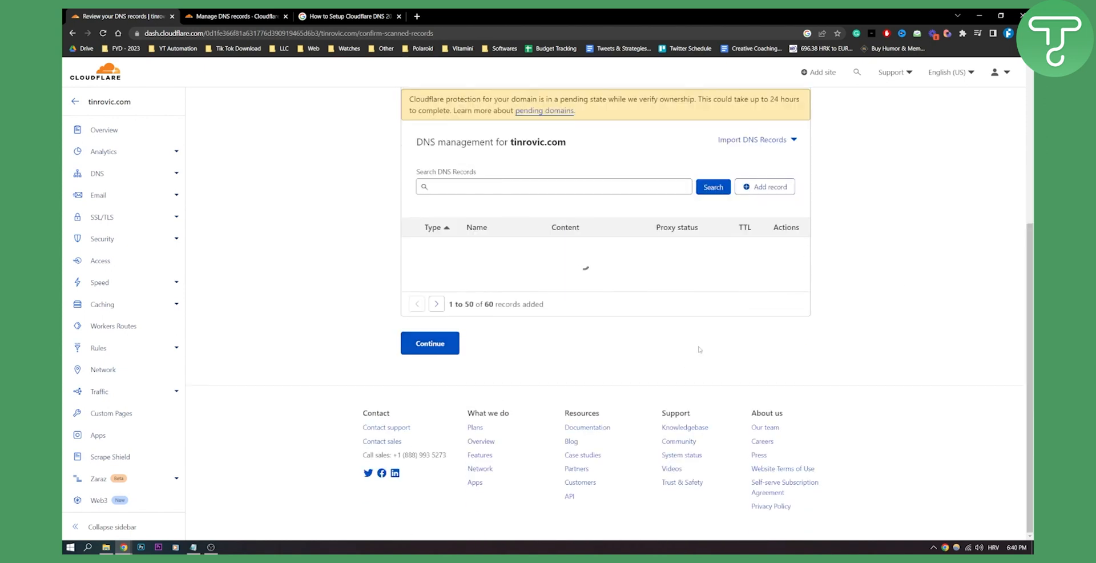
- Accept the reviewed DNS records and proceed to the nameserver change instructions
left_click(431, 344)
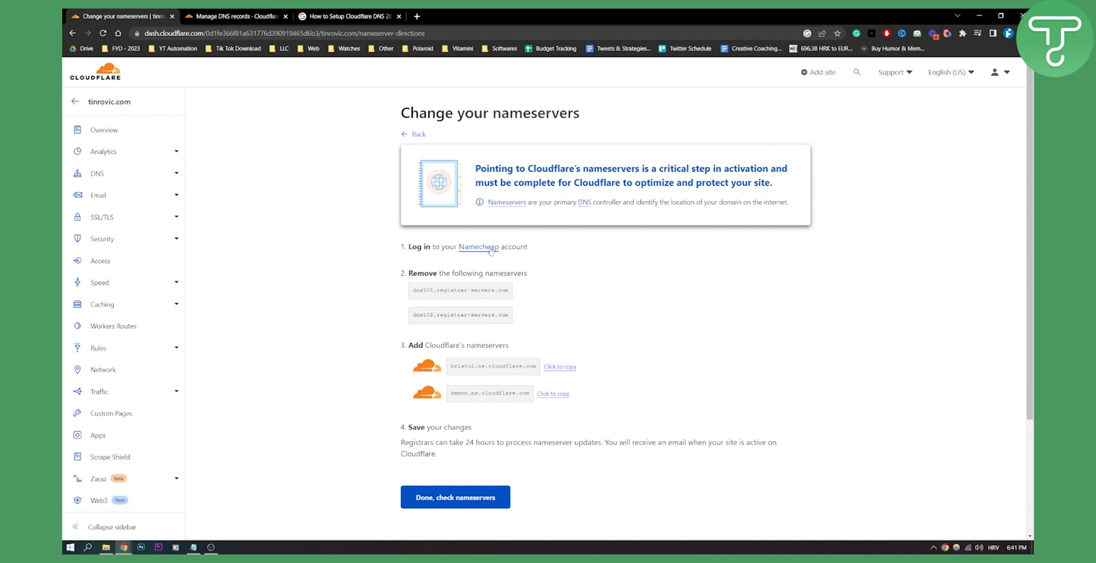
mouse_move(530, 245)
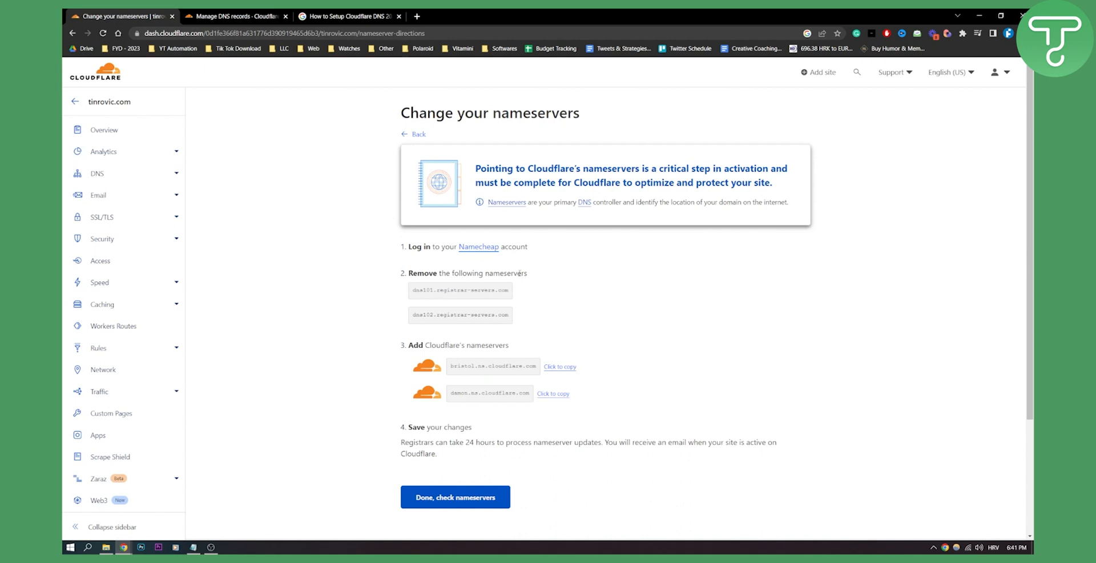
mouse_move(486, 385)
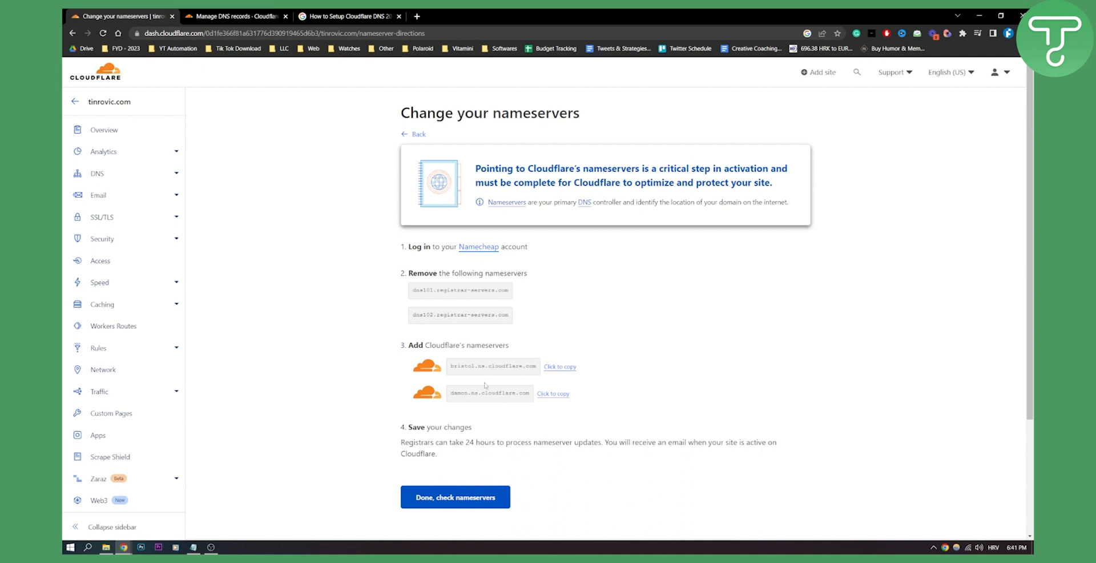
mouse_move(506, 306)
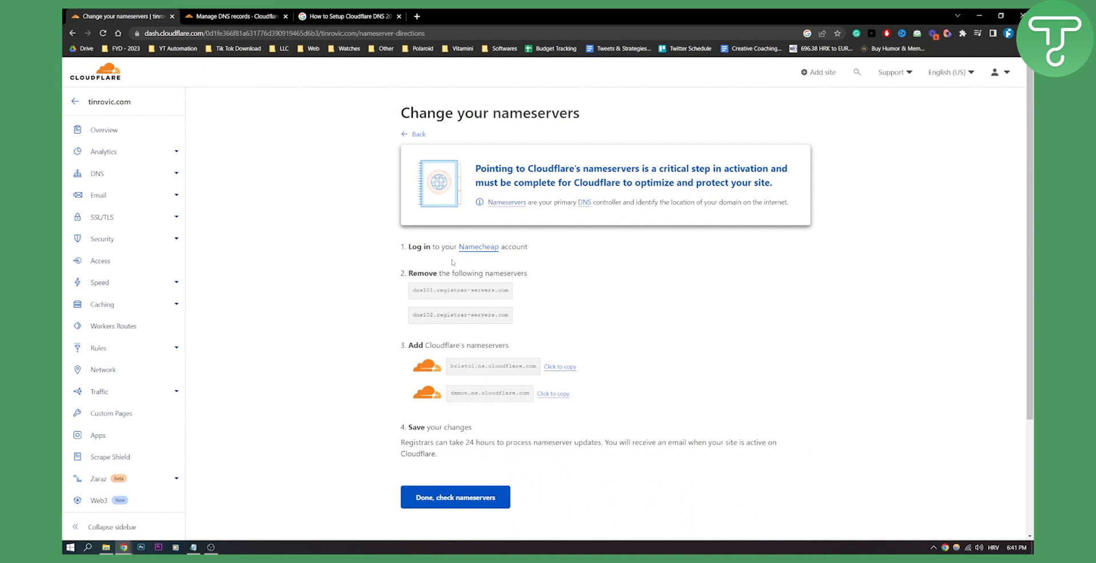
mouse_move(446, 432)
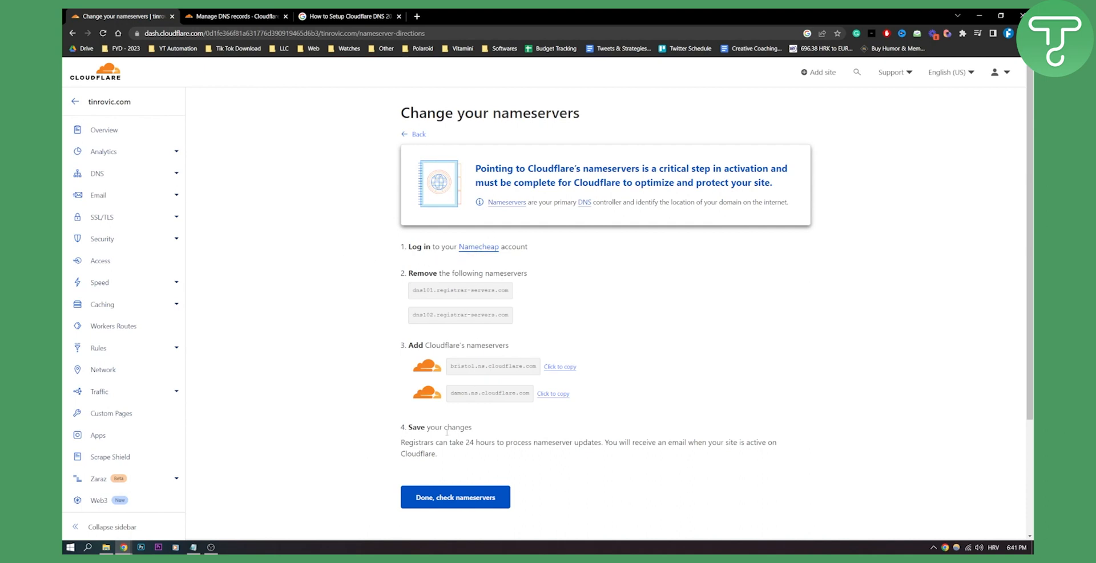
mouse_move(517, 419)
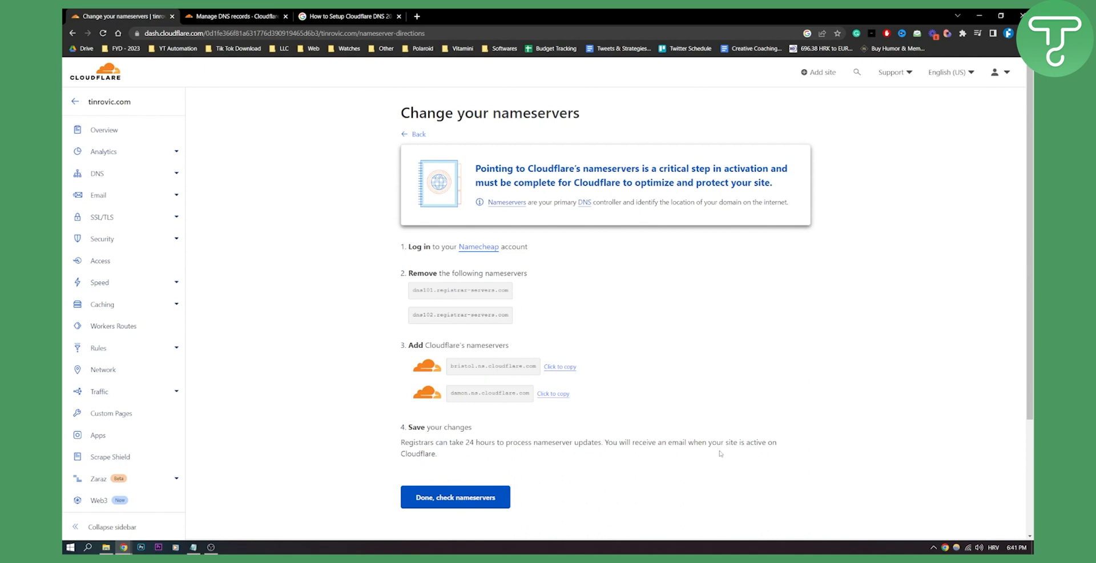
mouse_move(497, 444)
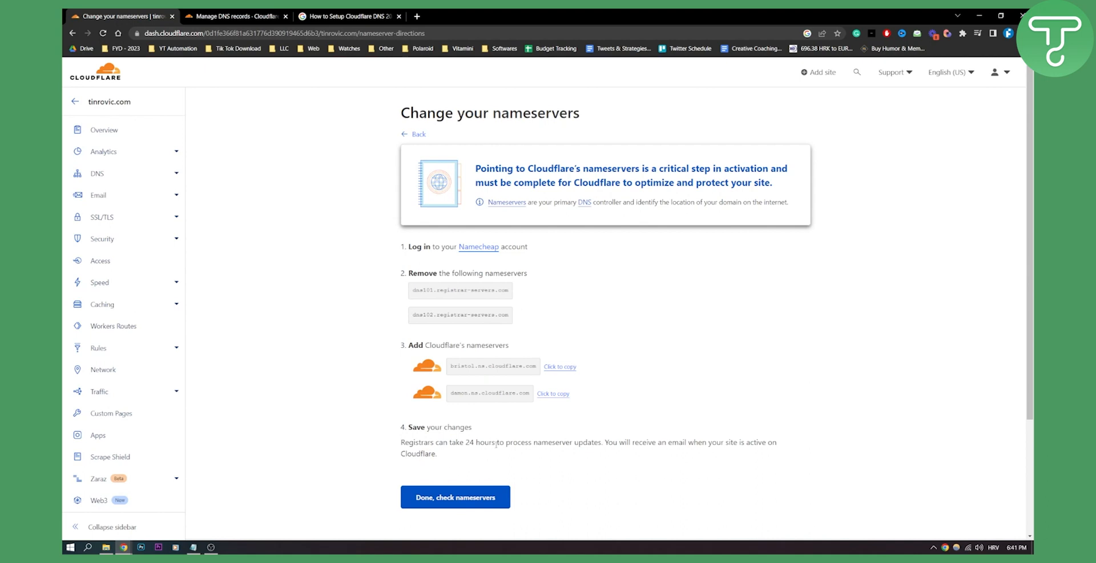